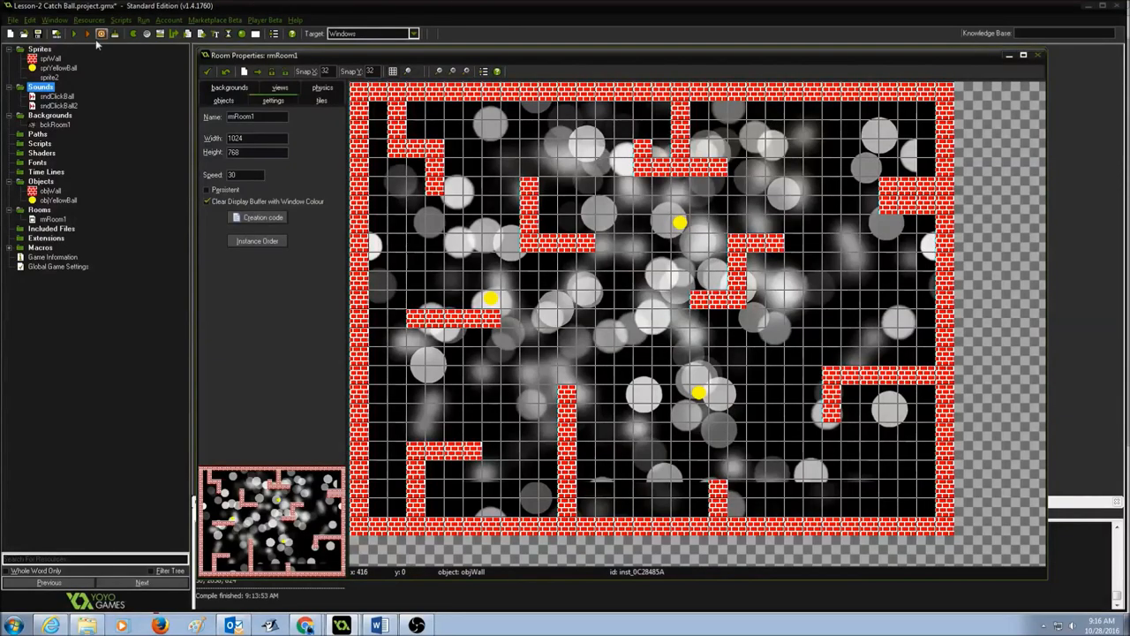
Create a new sound resource from the Resources menu
left_click(88, 20)
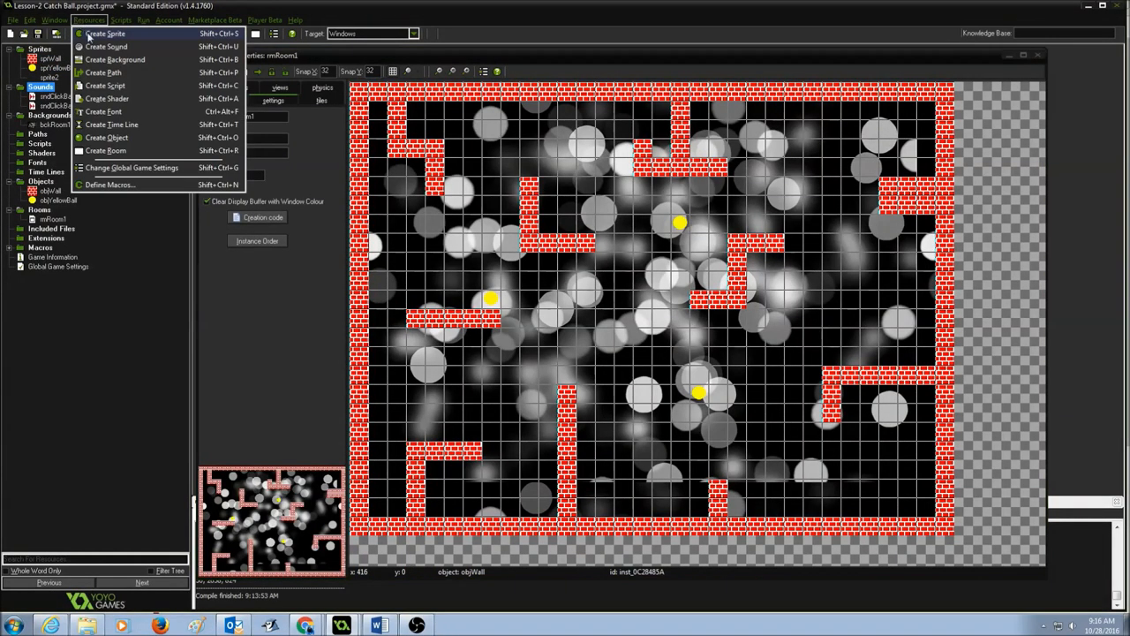
left_click(105, 46)
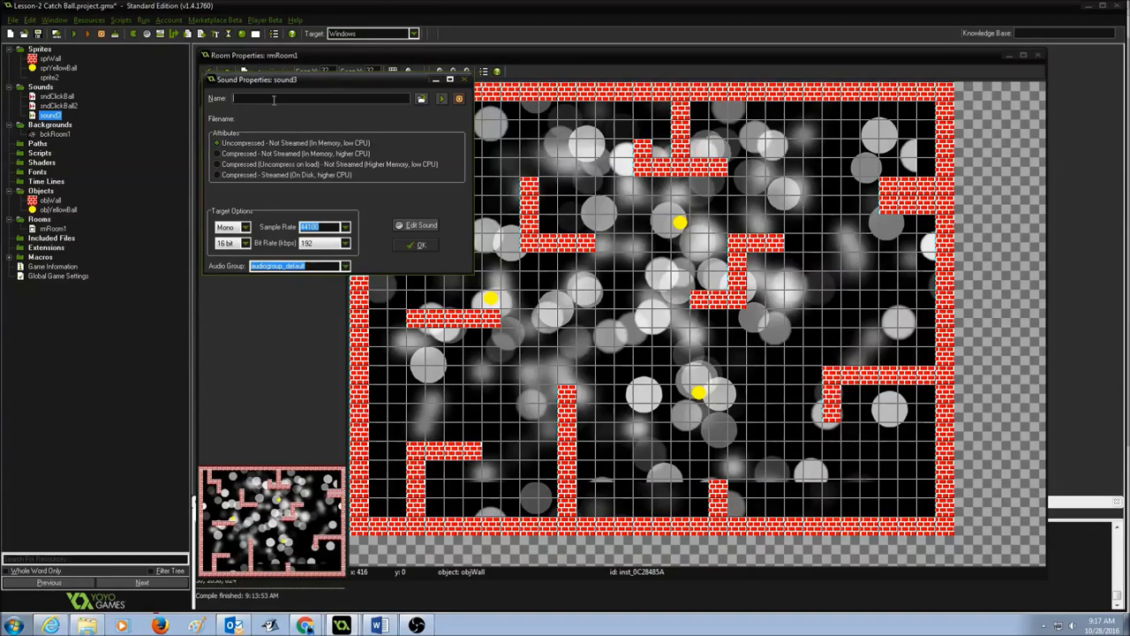
Name the sound sndMusic and load the Scene1.ogg music file into it
type("sndMusic")
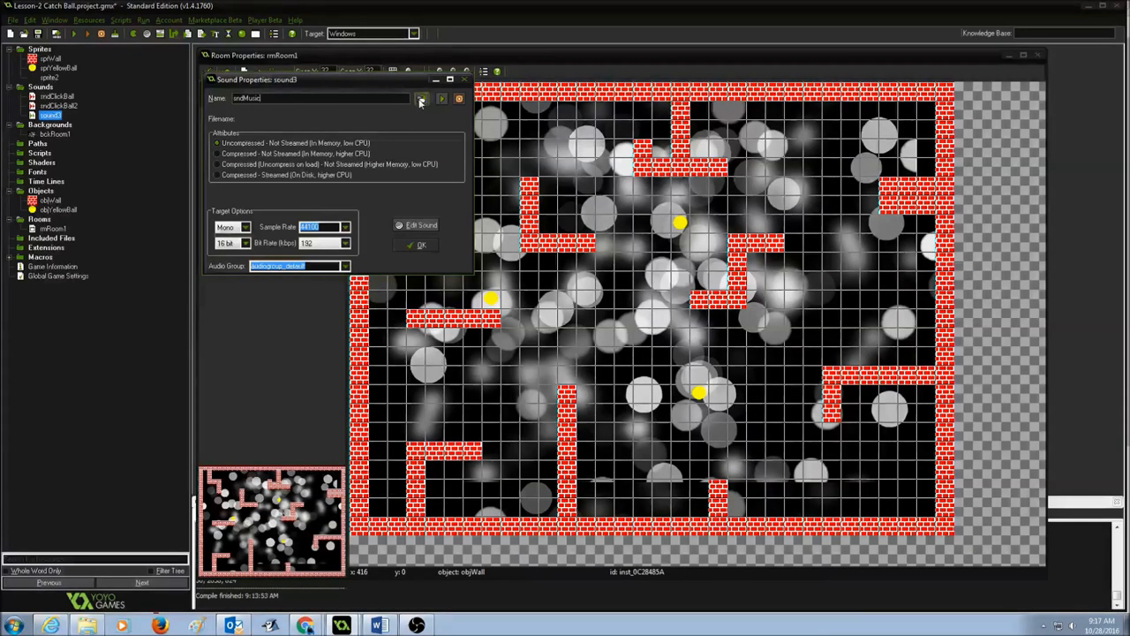
left_click(422, 98)
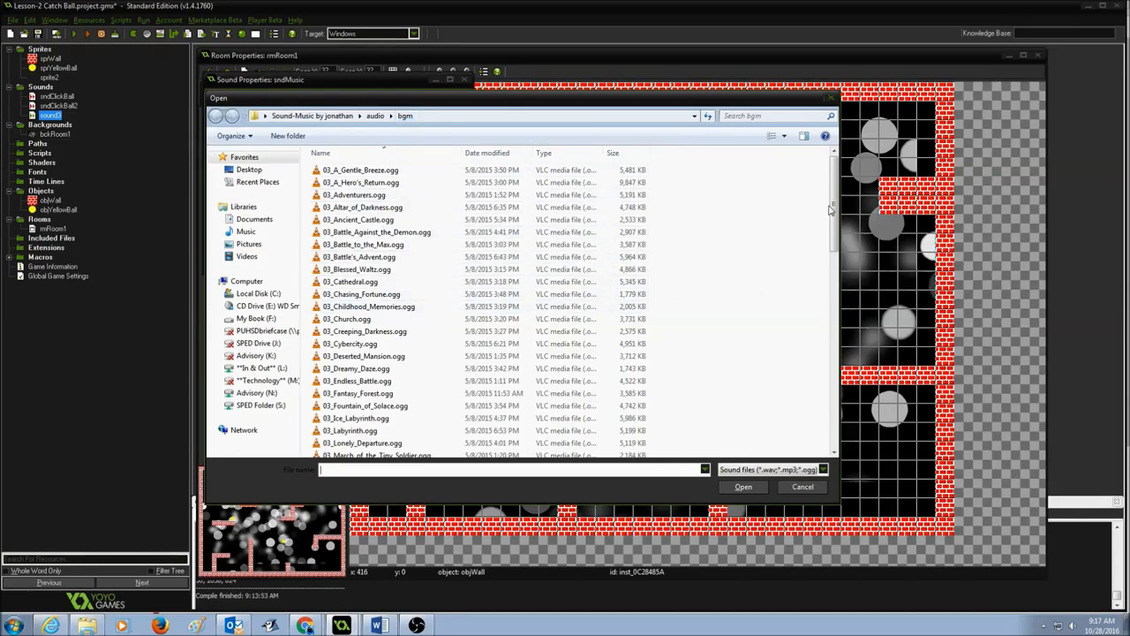
scroll("down", 3)
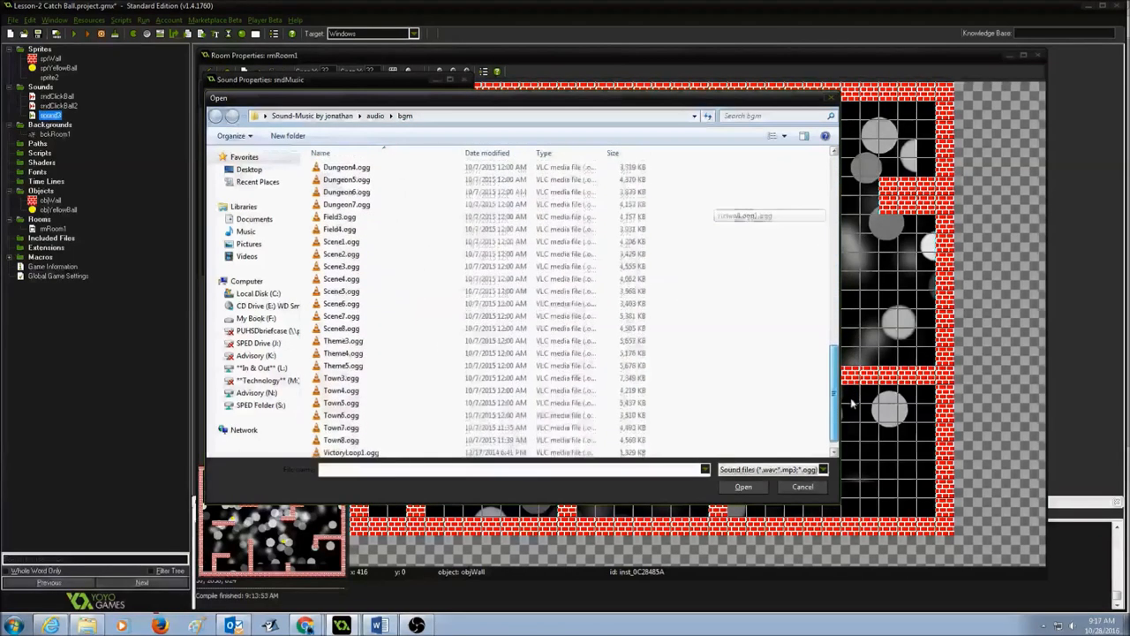
left_click(342, 241)
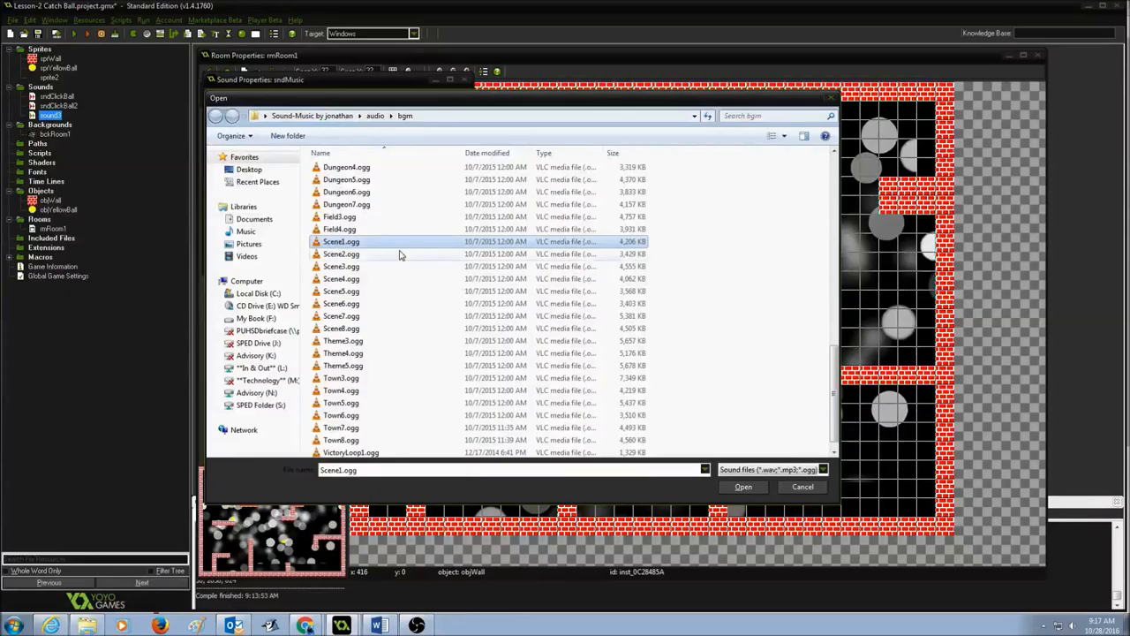
left_click(743, 486)
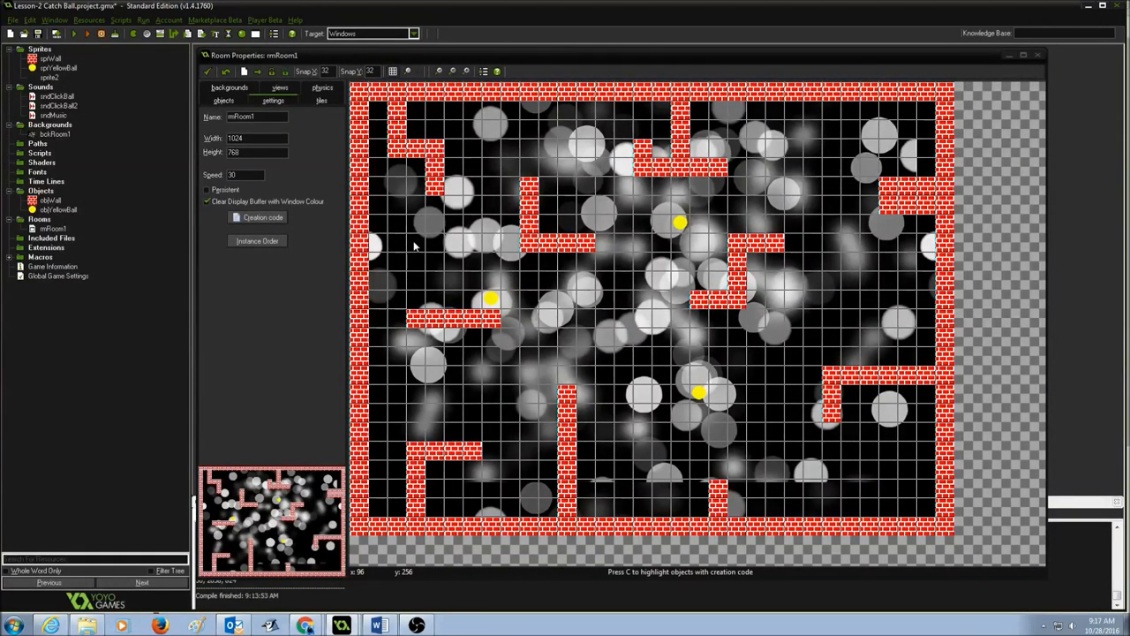
Create a new object from the Objects folder and name it objMusic
left_click(41, 191)
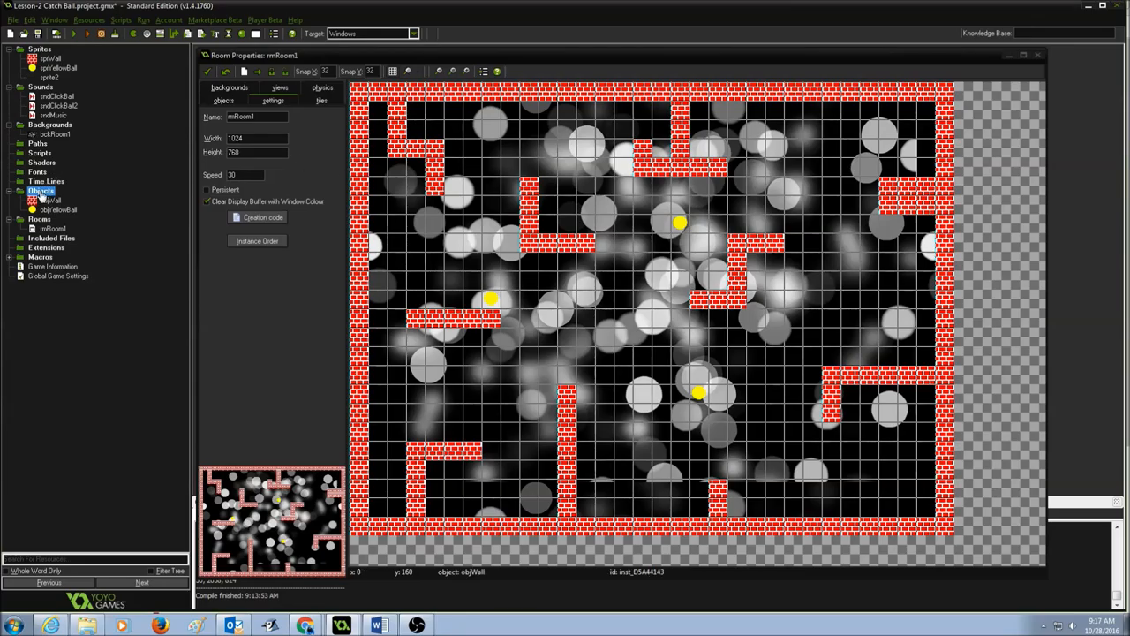
right_click(41, 191)
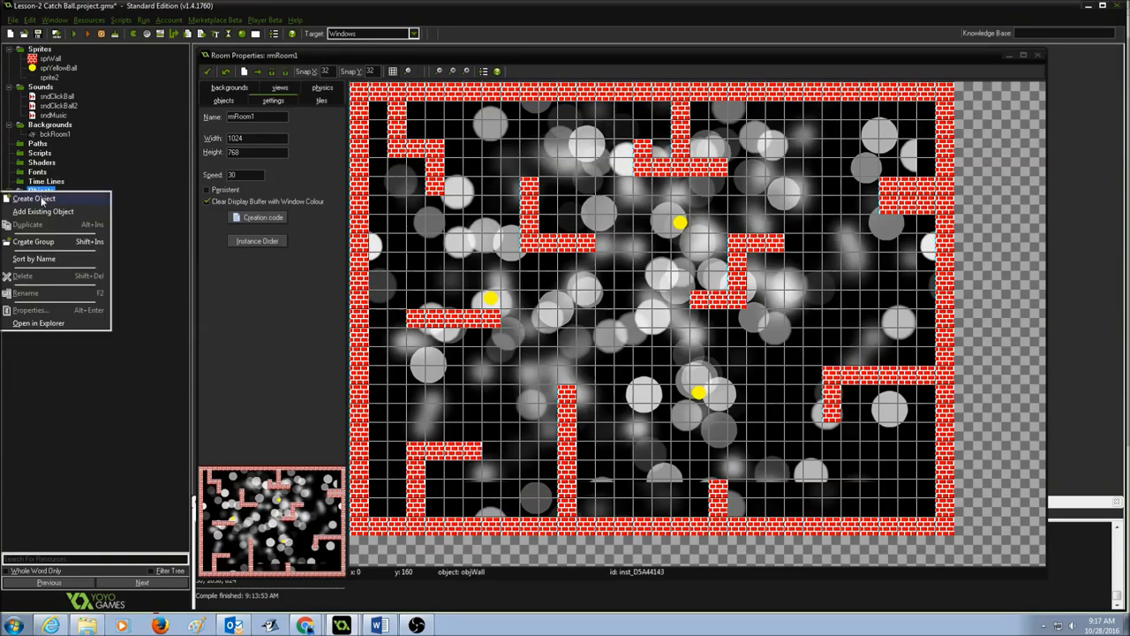
left_click(39, 199)
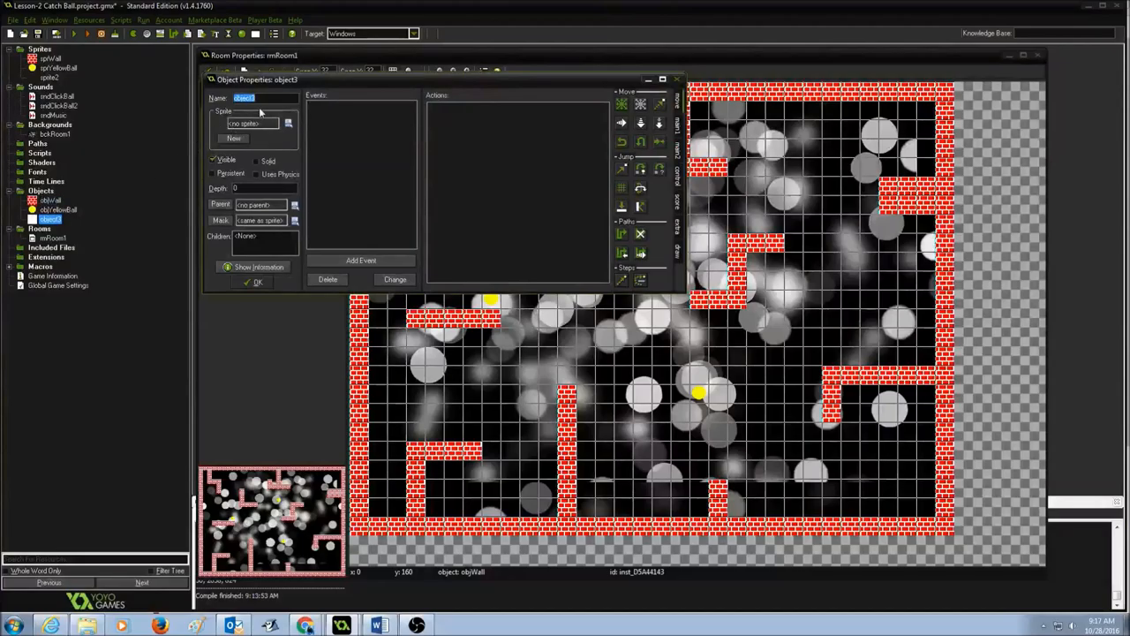
type("obj")
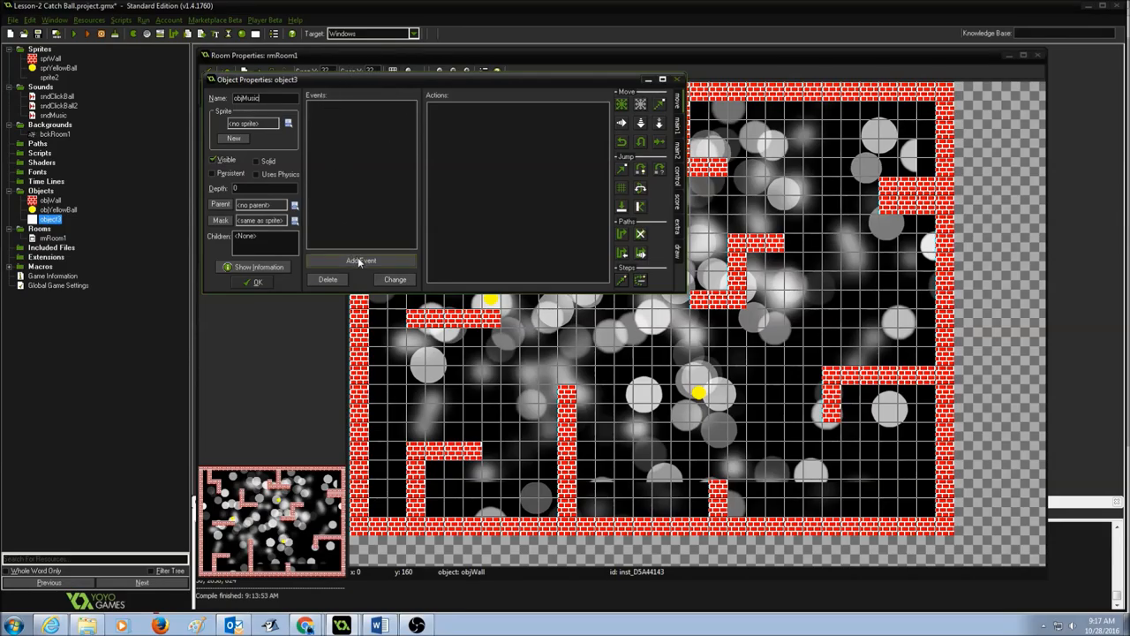
Add a Create event to objMusic
left_click(361, 261)
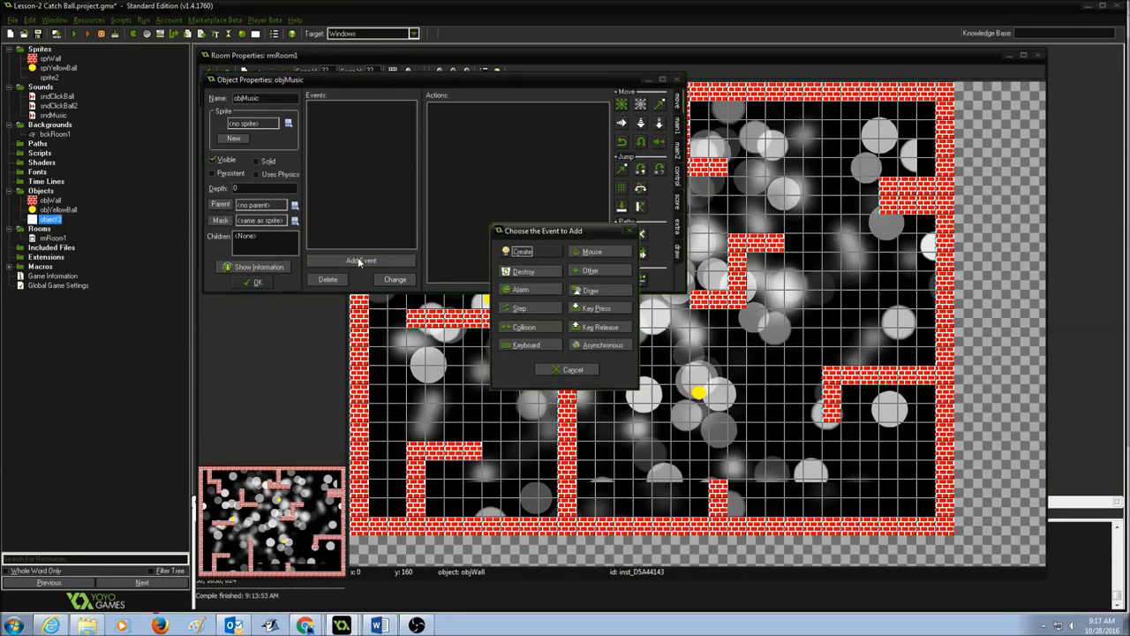
left_click(522, 252)
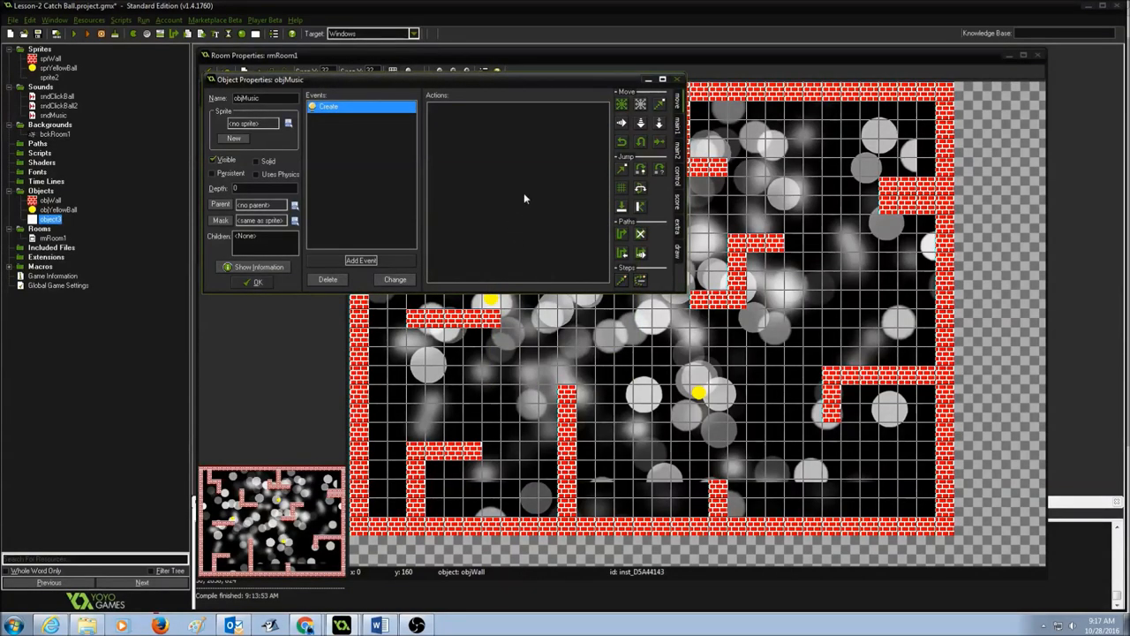
mouse_move(565, 144)
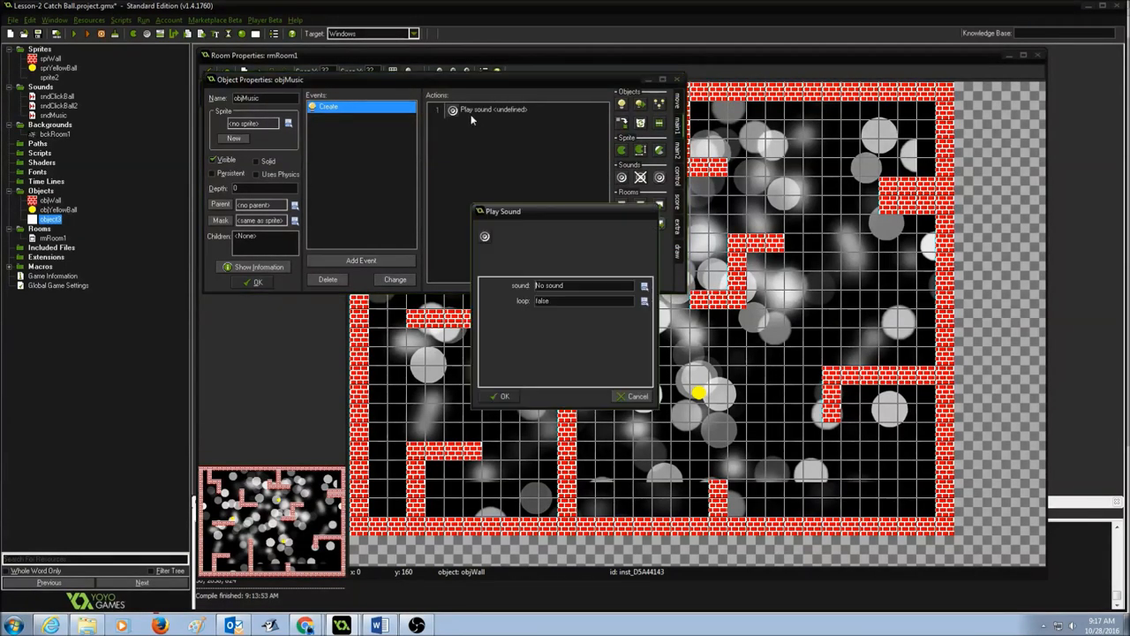
mouse_move(575, 272)
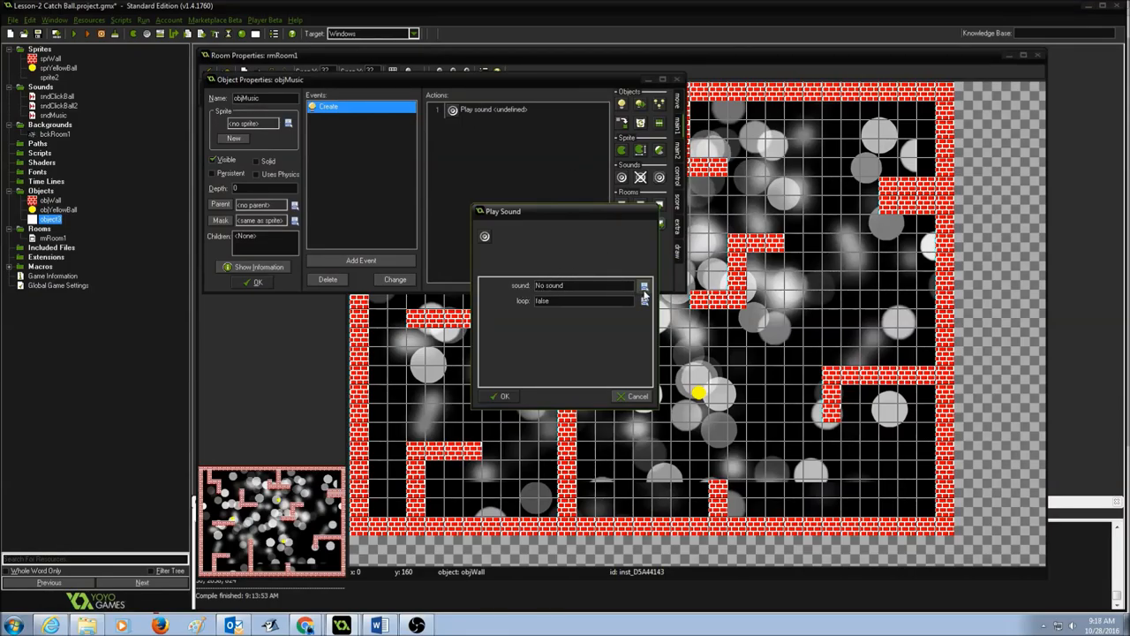
Set the Play Sound action to sndMusic with loop true, and save objMusic
left_click(645, 286)
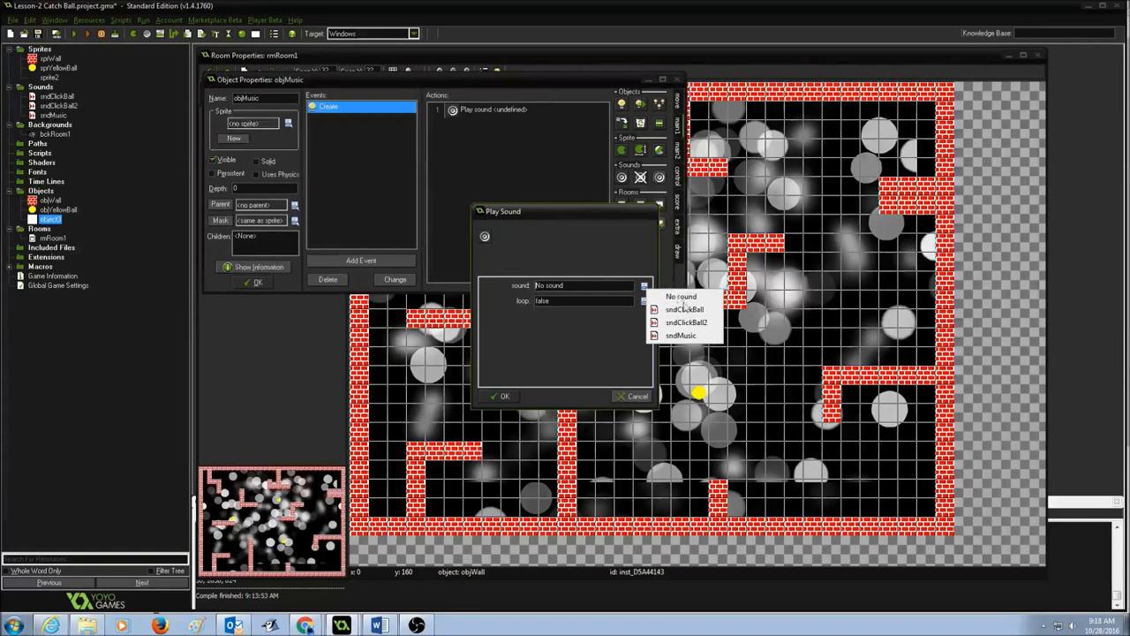
left_click(680, 335)
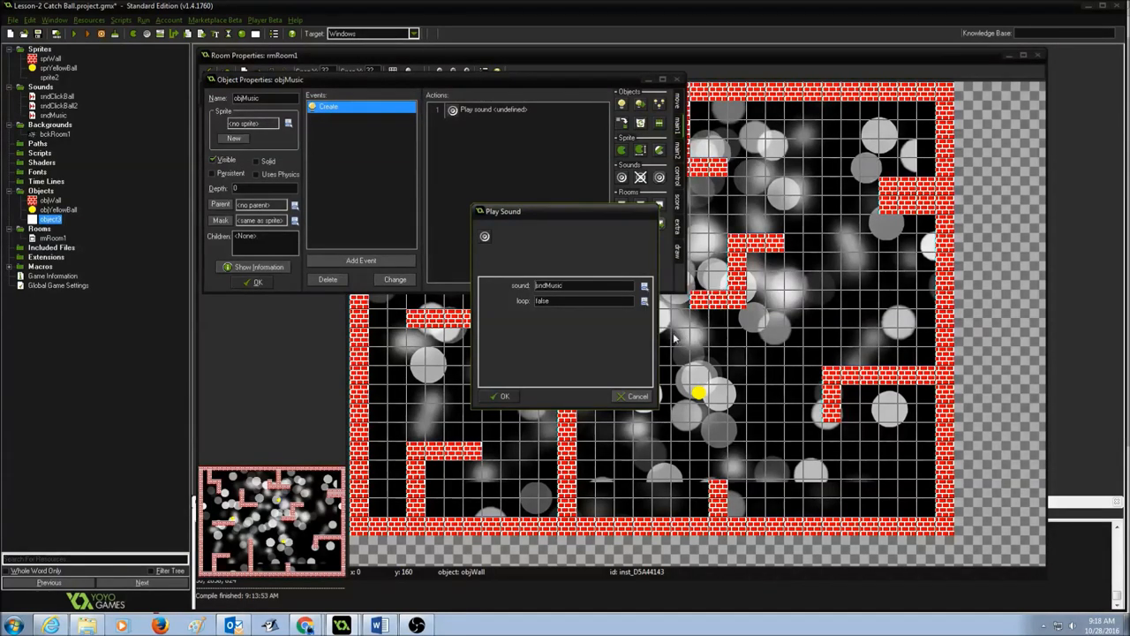
mouse_move(521, 309)
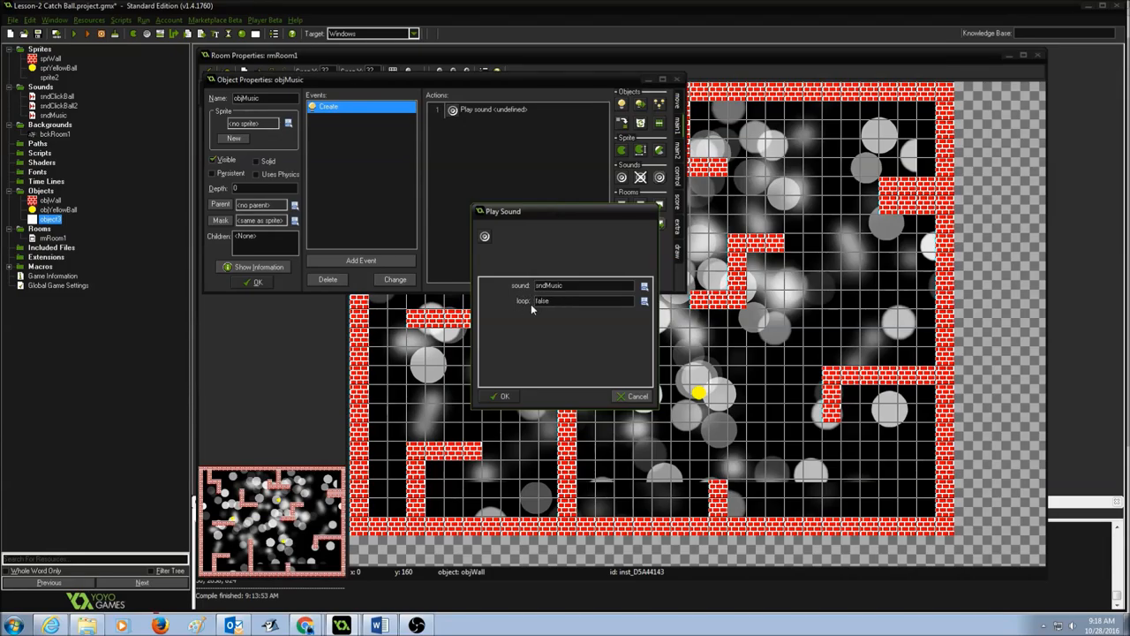
left_click(644, 300)
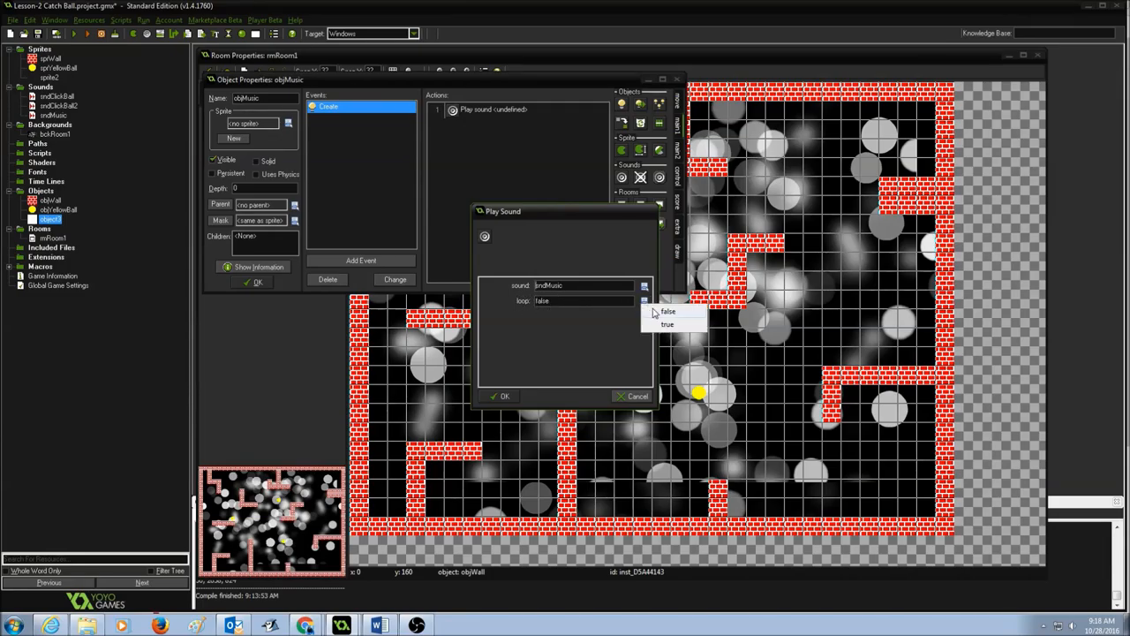
left_click(668, 324)
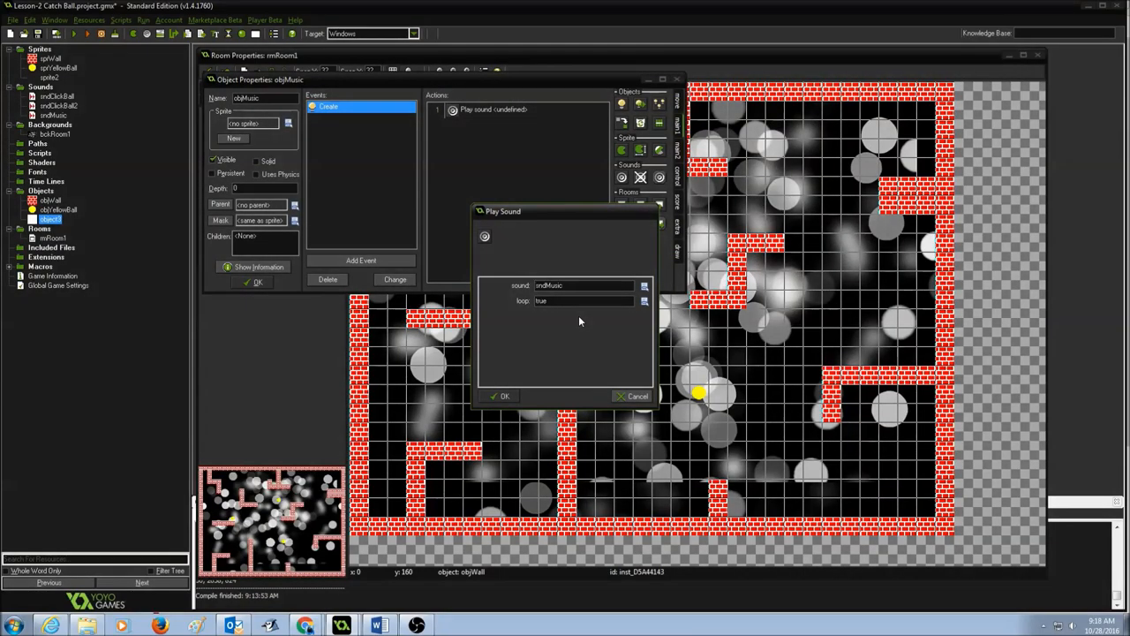
mouse_move(522, 310)
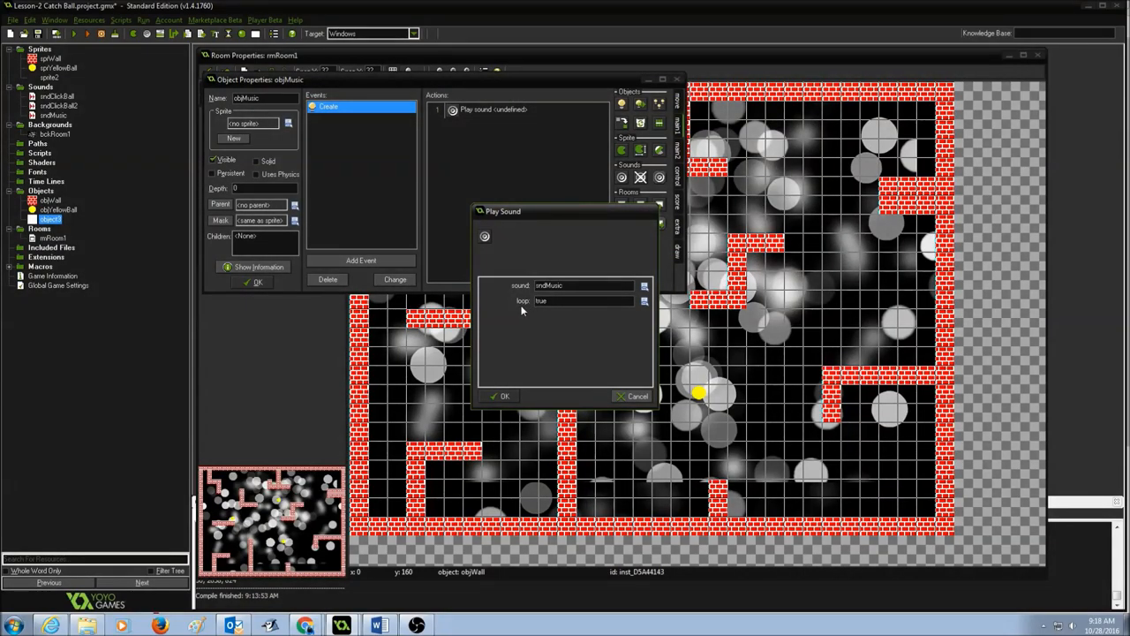
mouse_move(516, 368)
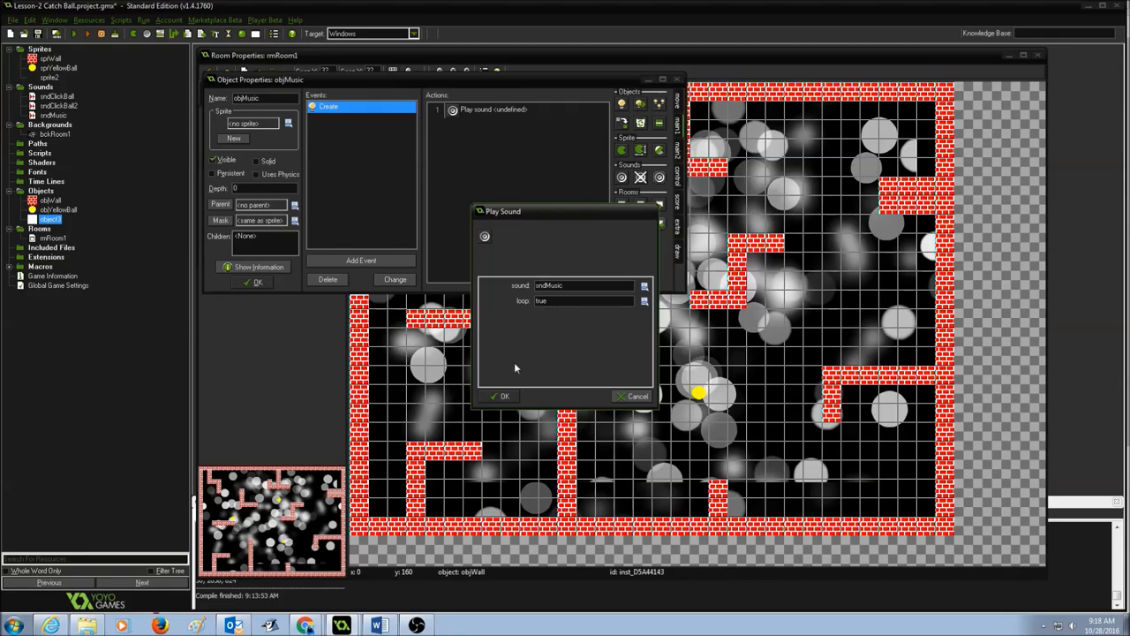
left_click(501, 395)
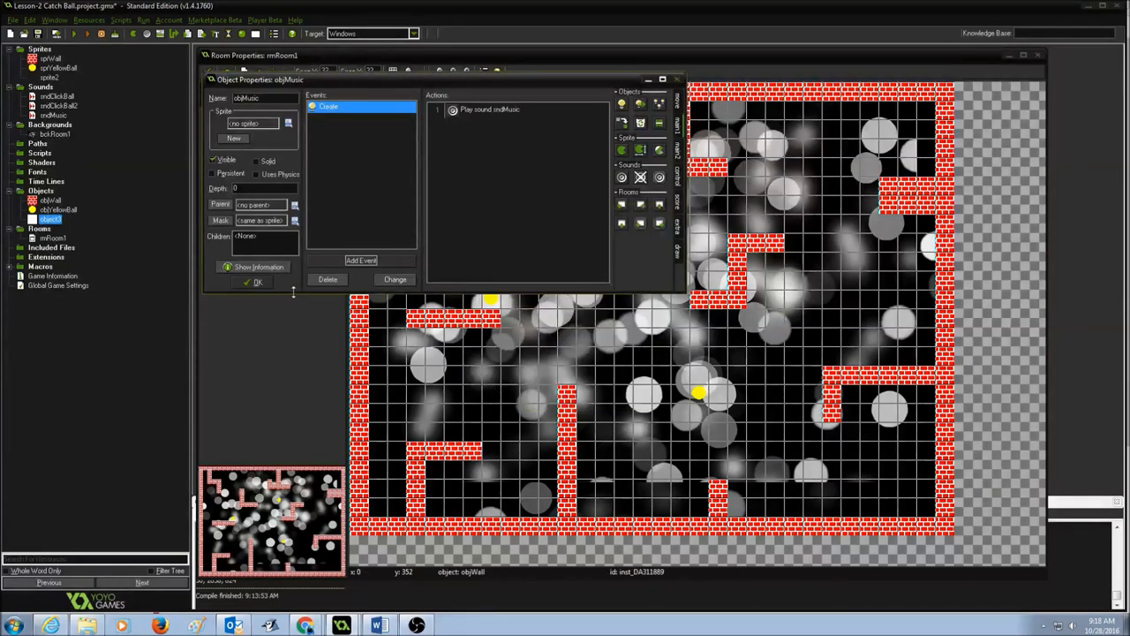
left_click(255, 281)
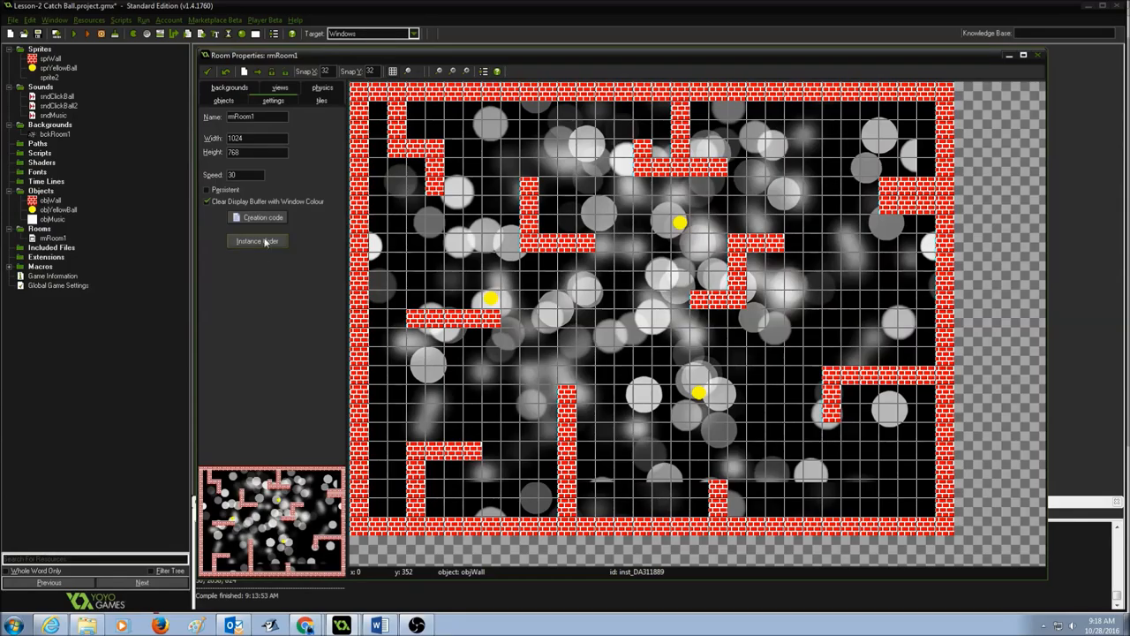
Place an objMusic instance near rmRoom1's top-left corner and save the room
left_click(224, 99)
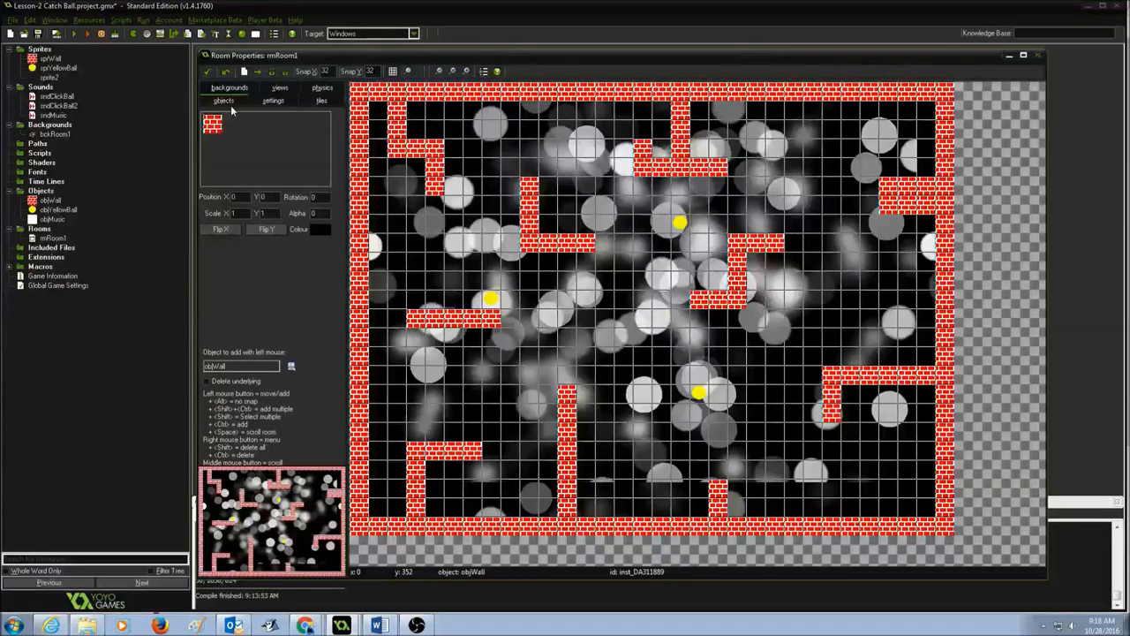
left_click(291, 366)
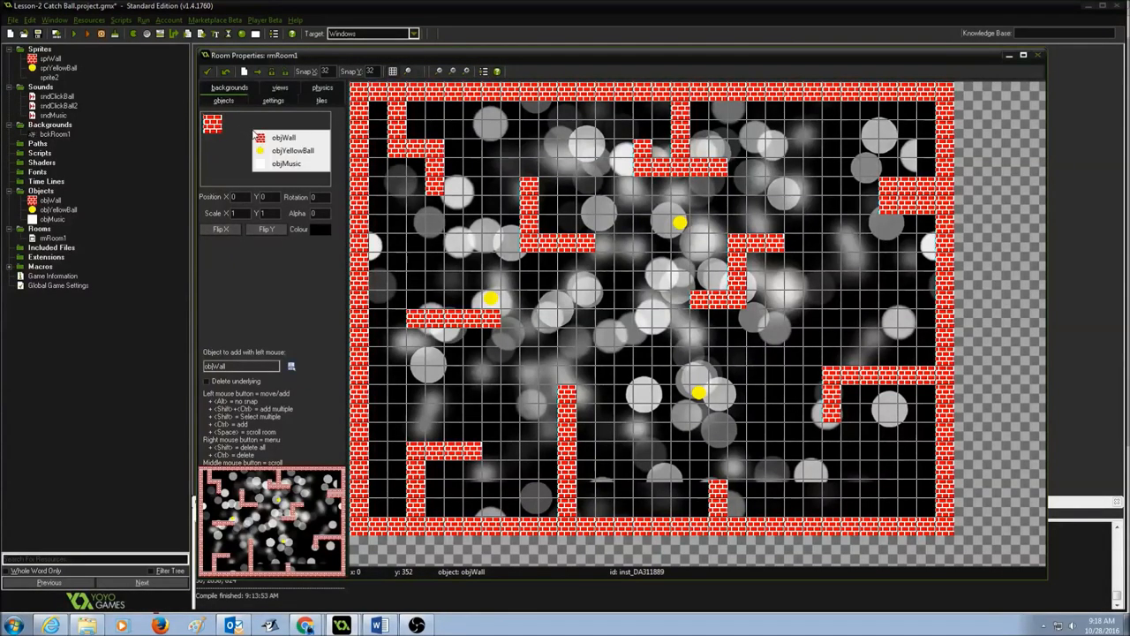
left_click(285, 163)
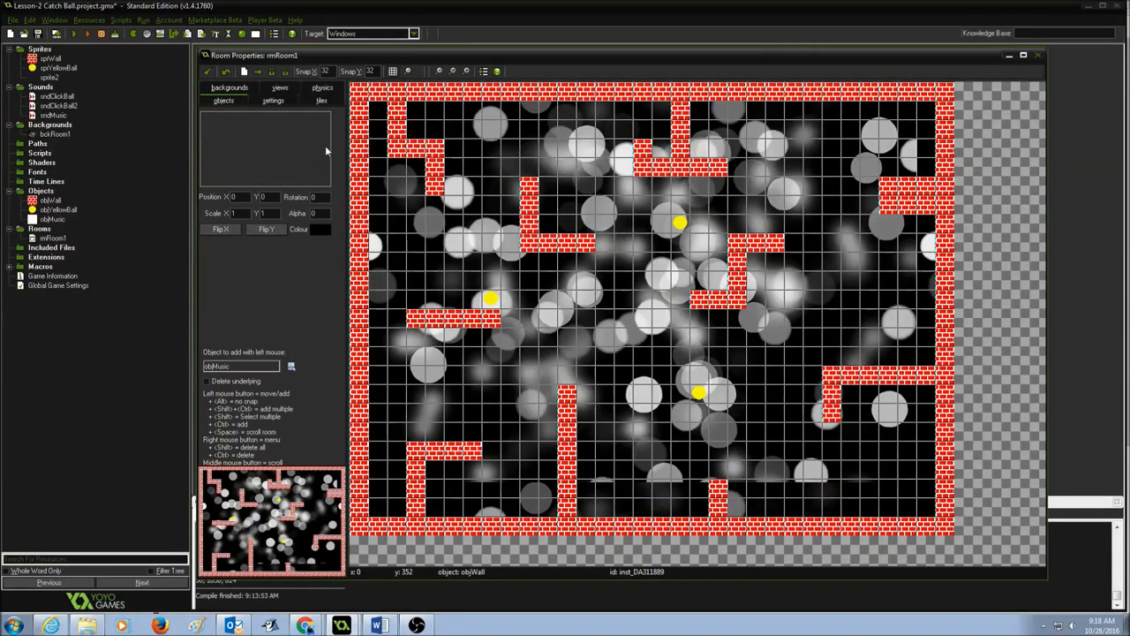
left_click(374, 107)
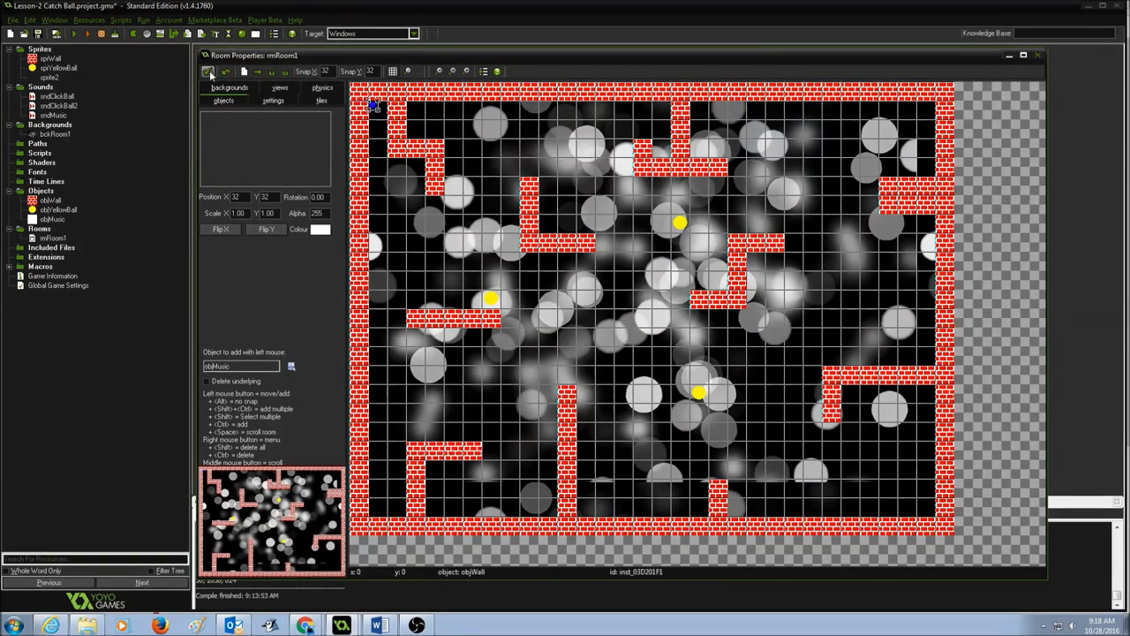
left_click(1037, 55)
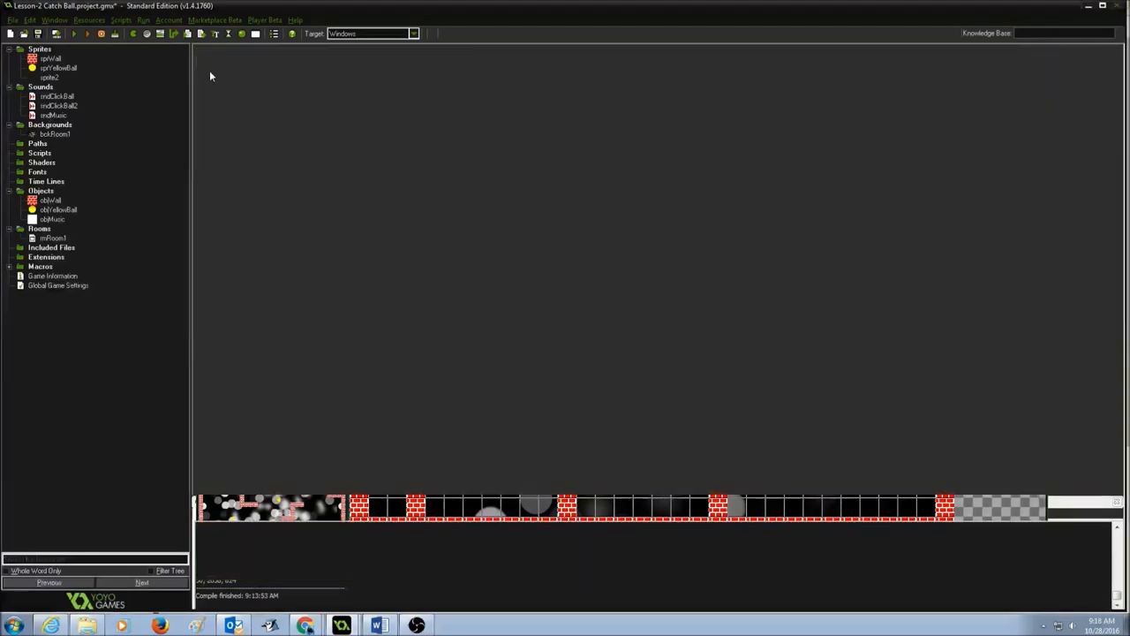
Run the Catch Ball game from the toolbar's green arrow
left_click(74, 33)
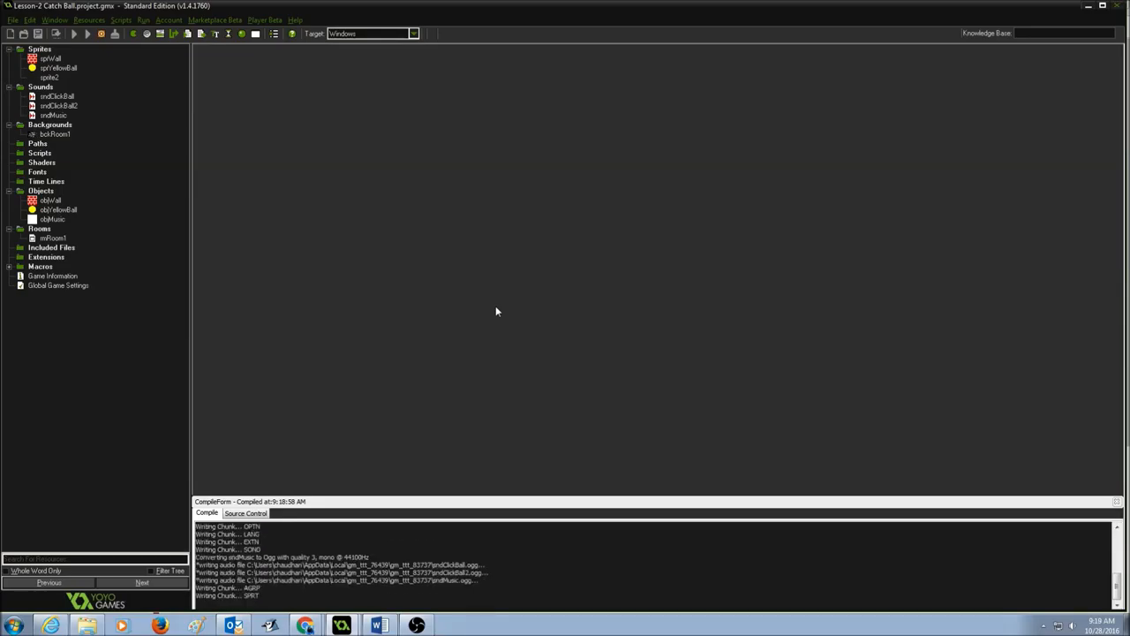
left_click(74, 33)
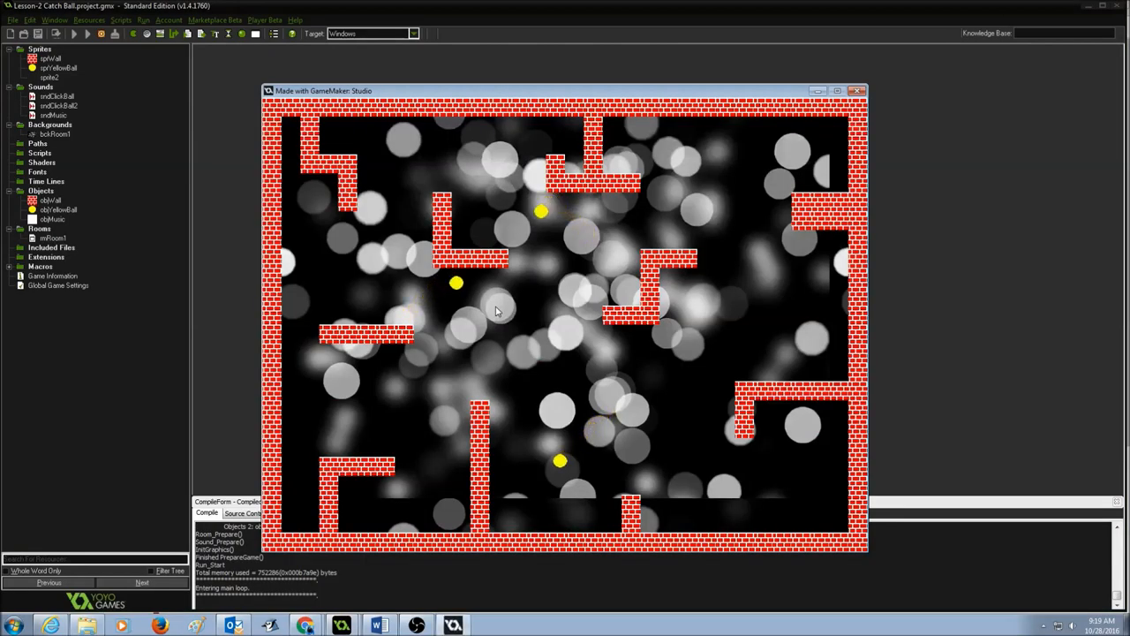